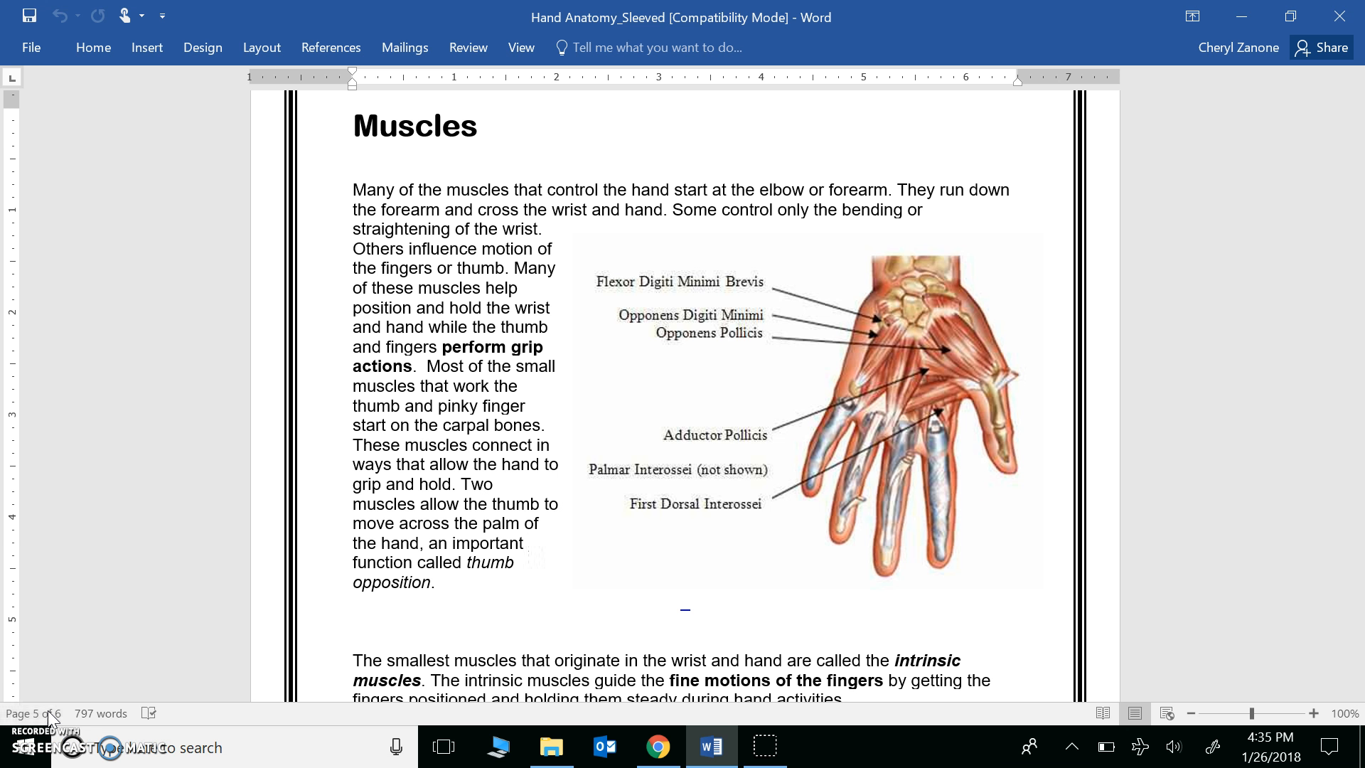
Point out the large palm and thumb muscles on the palm diagram, then move down the Muscles page
left_click(526, 541)
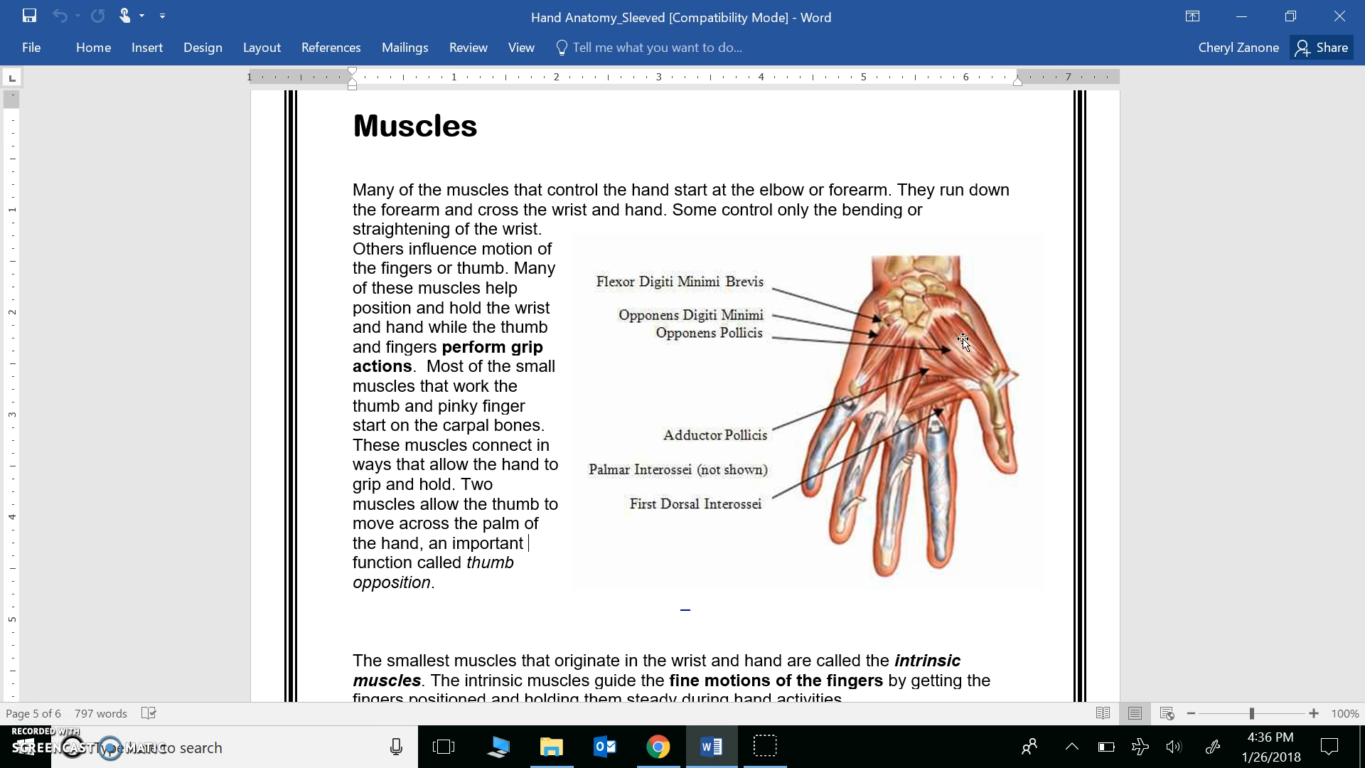
left_click(530, 541)
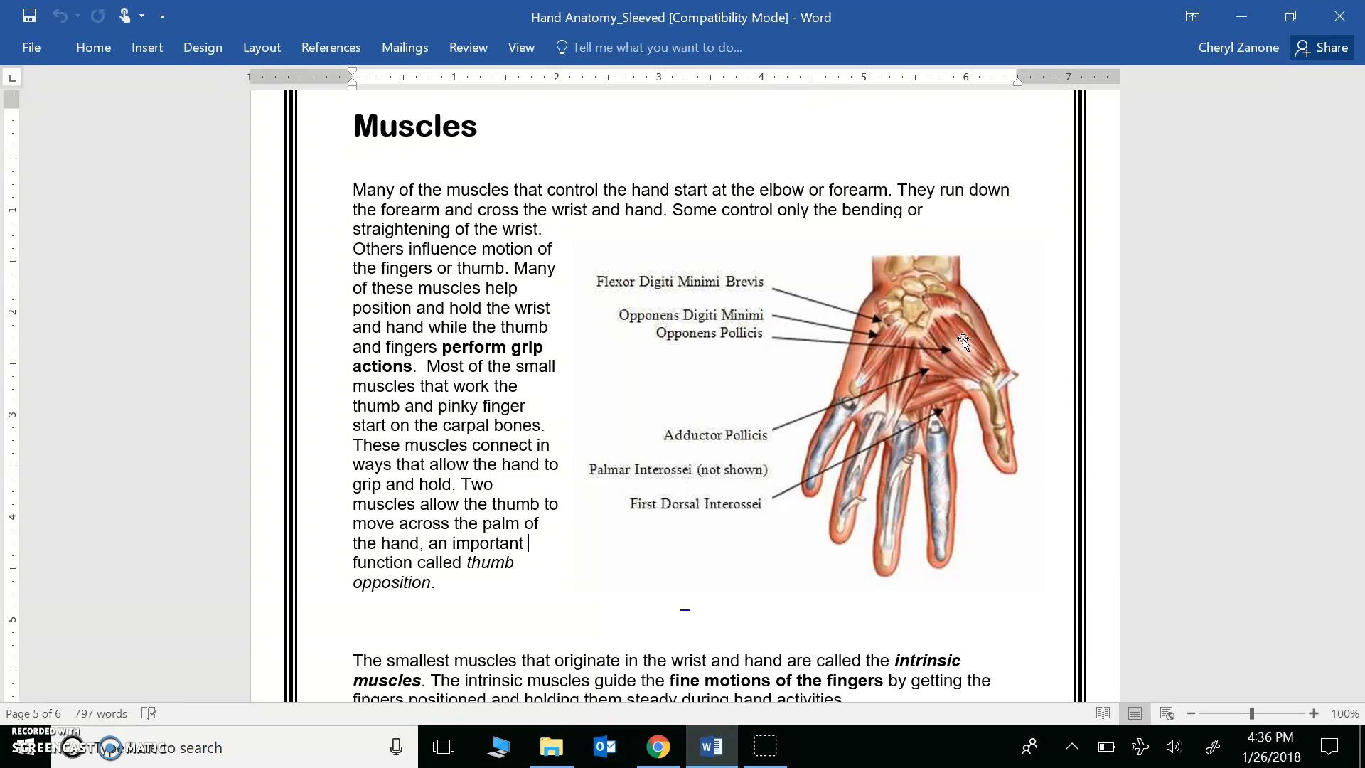
scroll("down", 3)
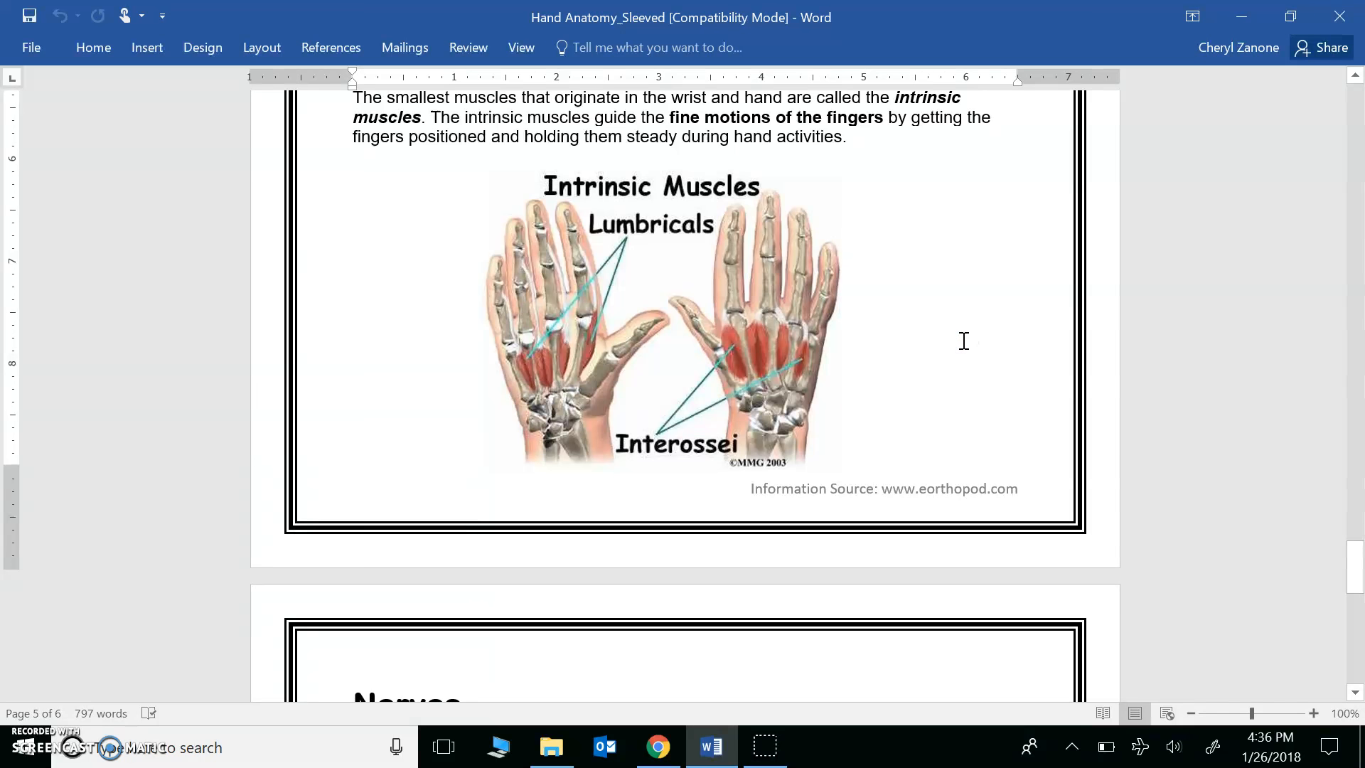
Bring the Intrinsic Muscles illustration into view and point out the Lumbricals and Interossei
left_click(507, 345)
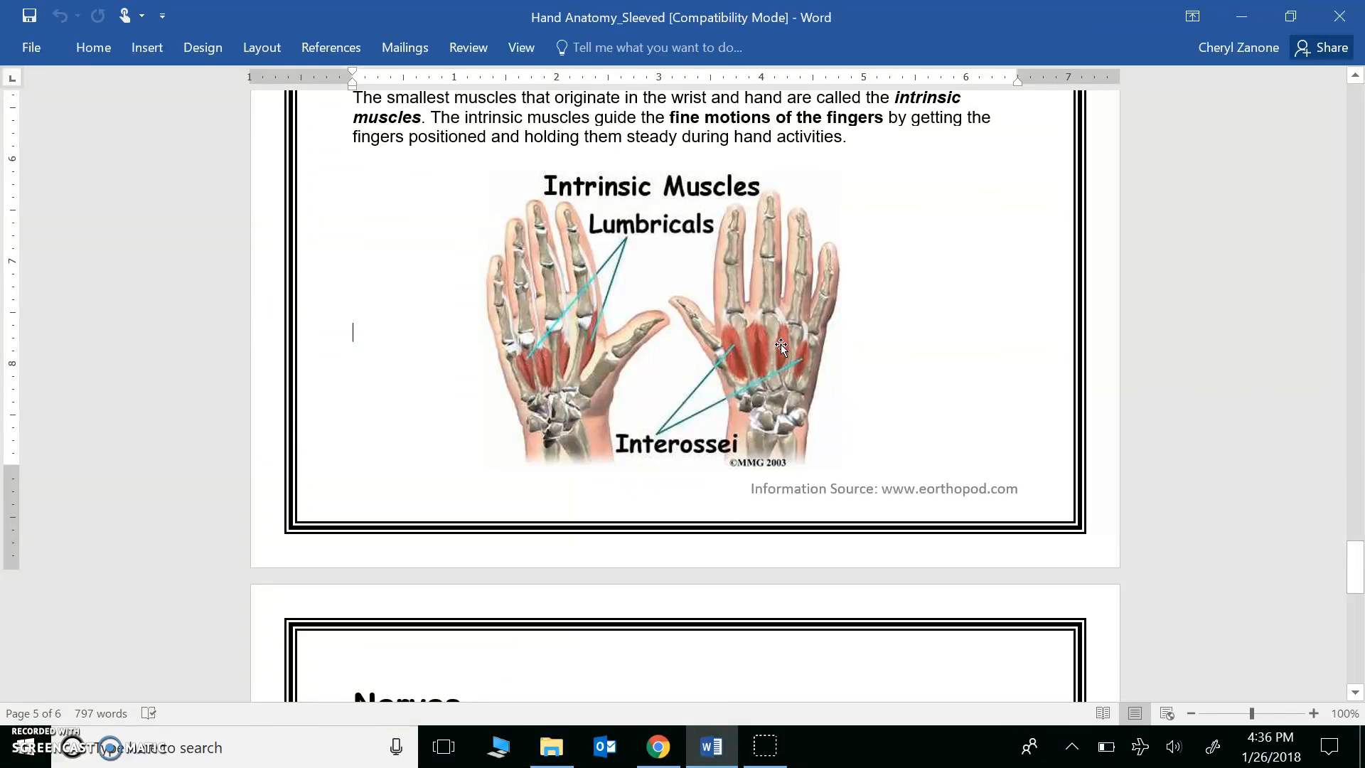
left_click(352, 333)
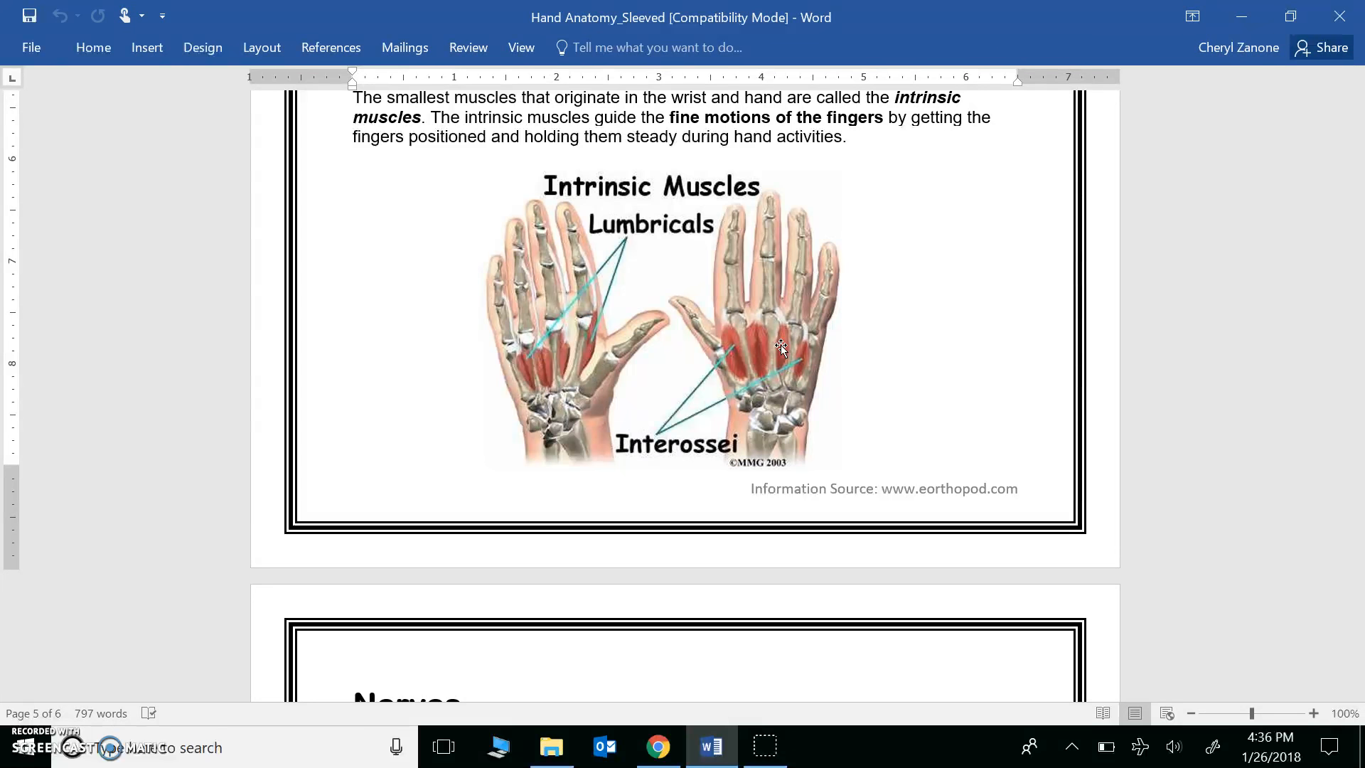
left_click(353, 331)
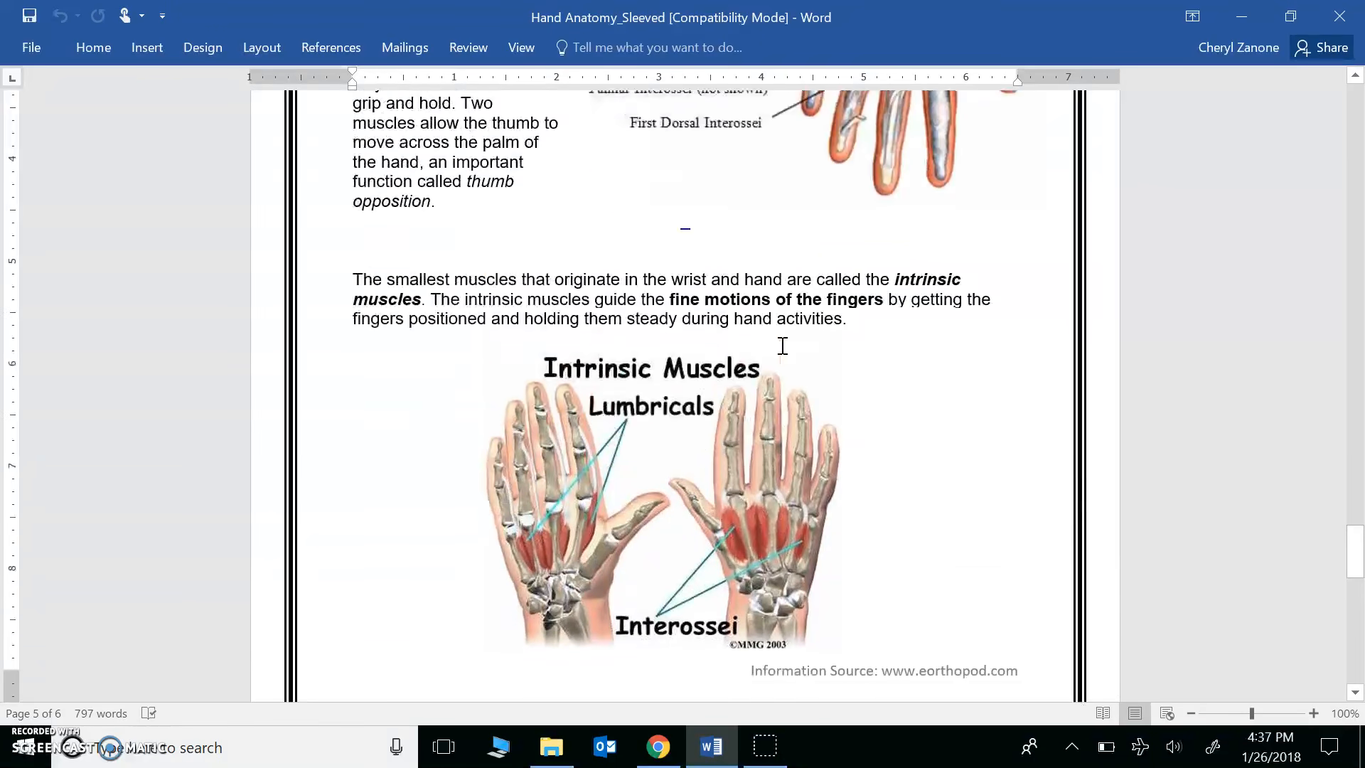
mouse_move(971, 253)
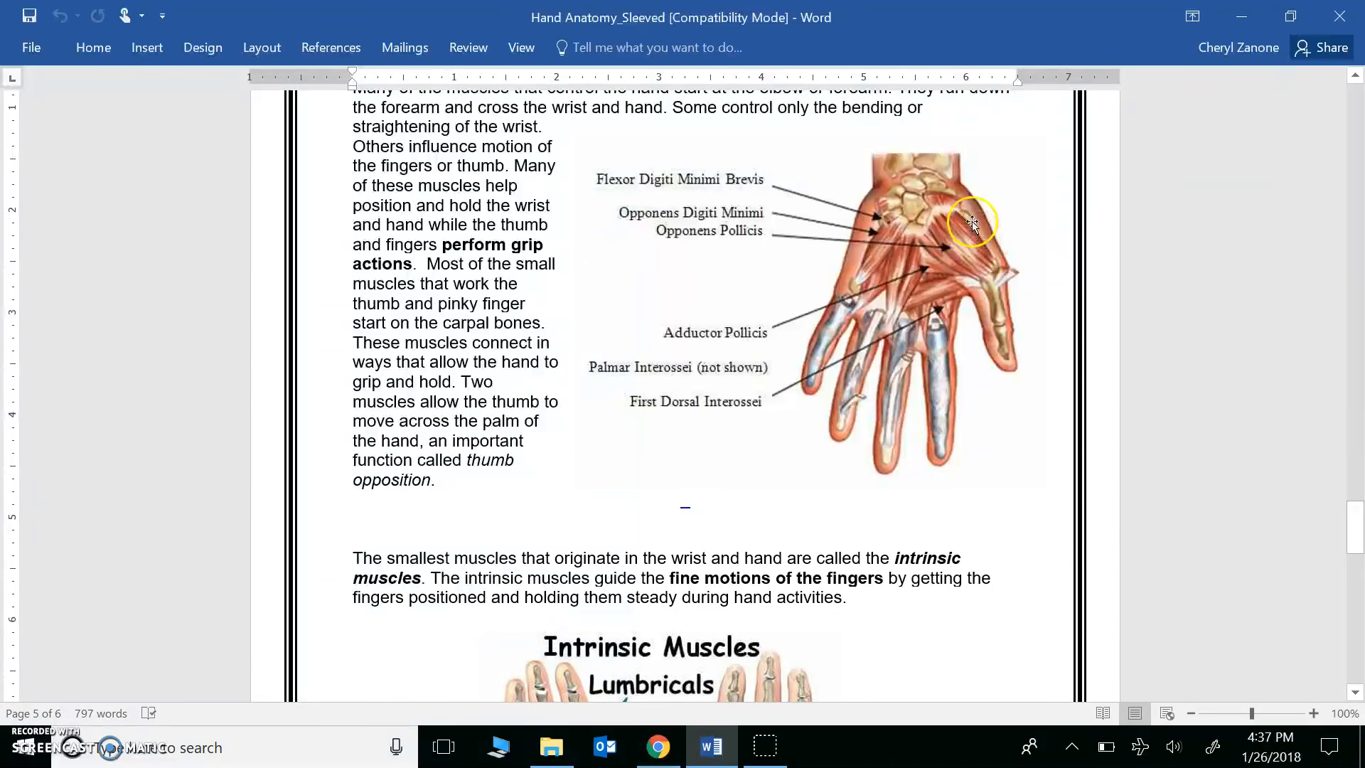